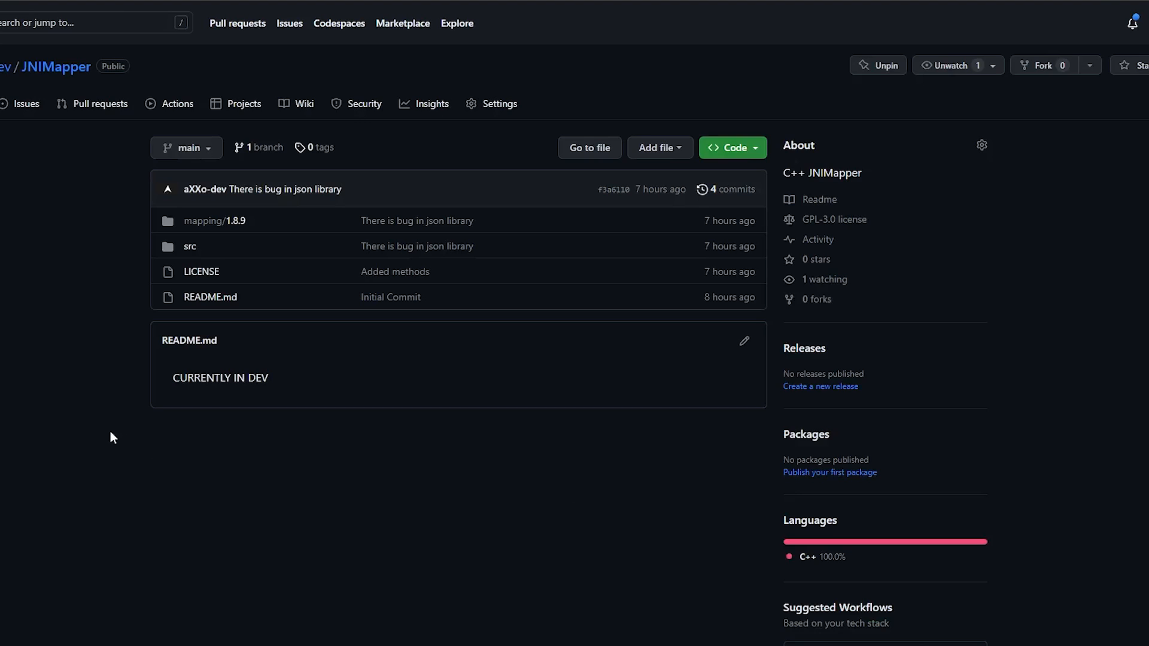
Look over the JNIMapper GitHub repository before returning to main.cpp in Visual Studio.
left_click(732, 147)
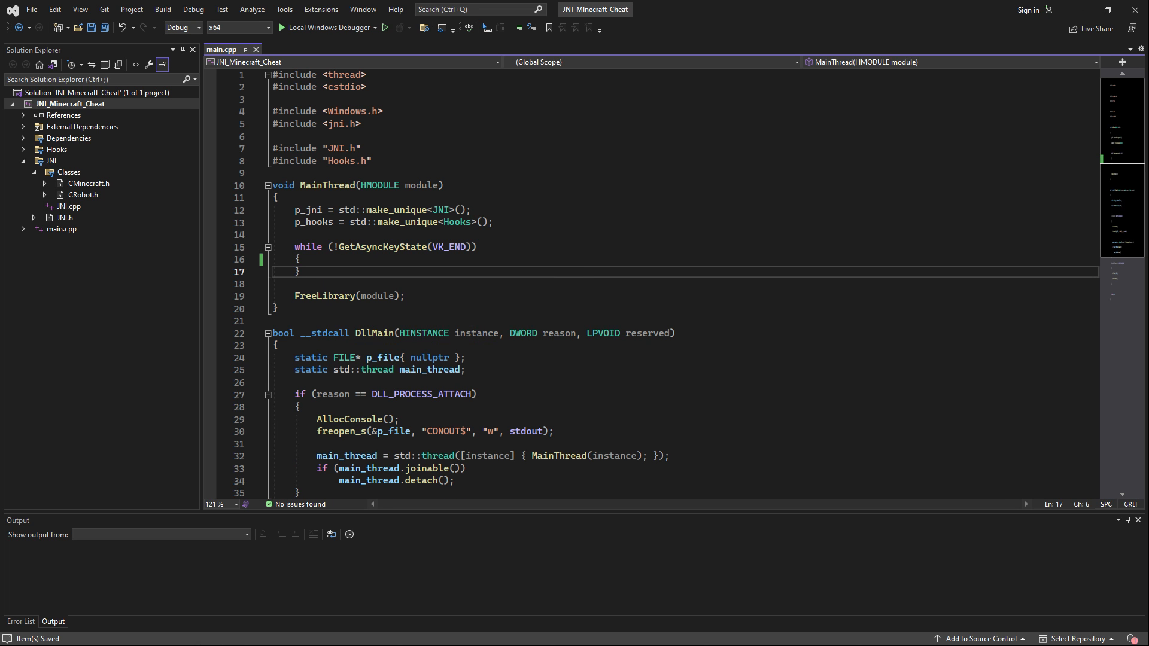
Remove CRobot.h and CMinecraft.h from the project and delete the p_crobot/p_cminecraft pointers in JNI.h.
double_click(82, 194)
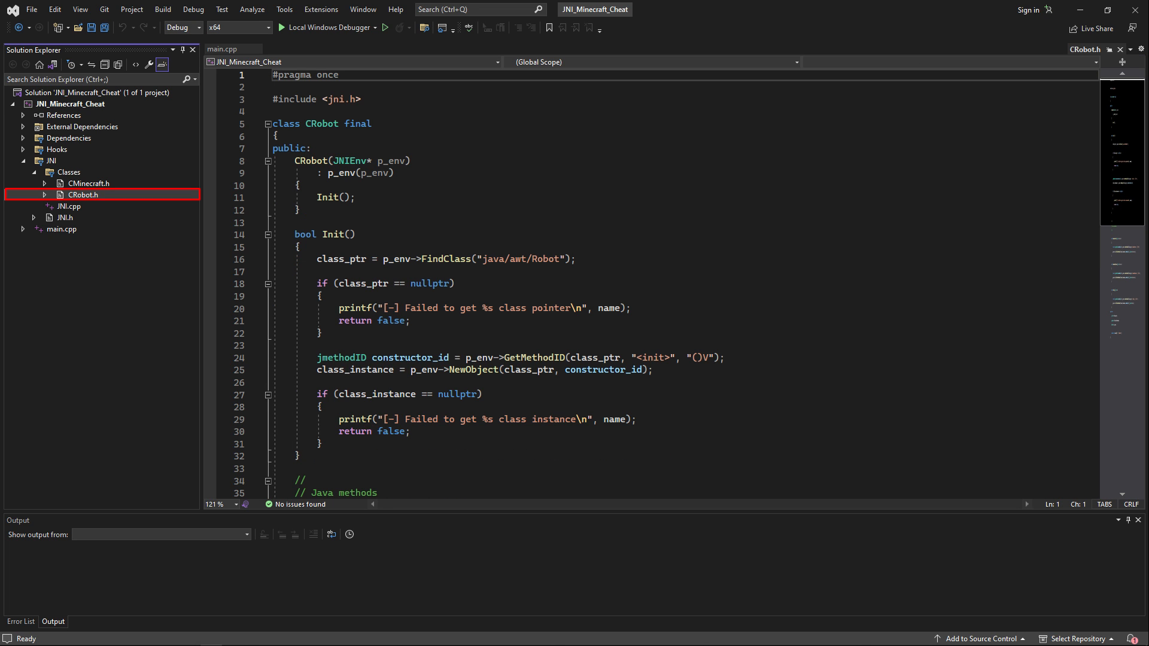
right_click(80, 194)
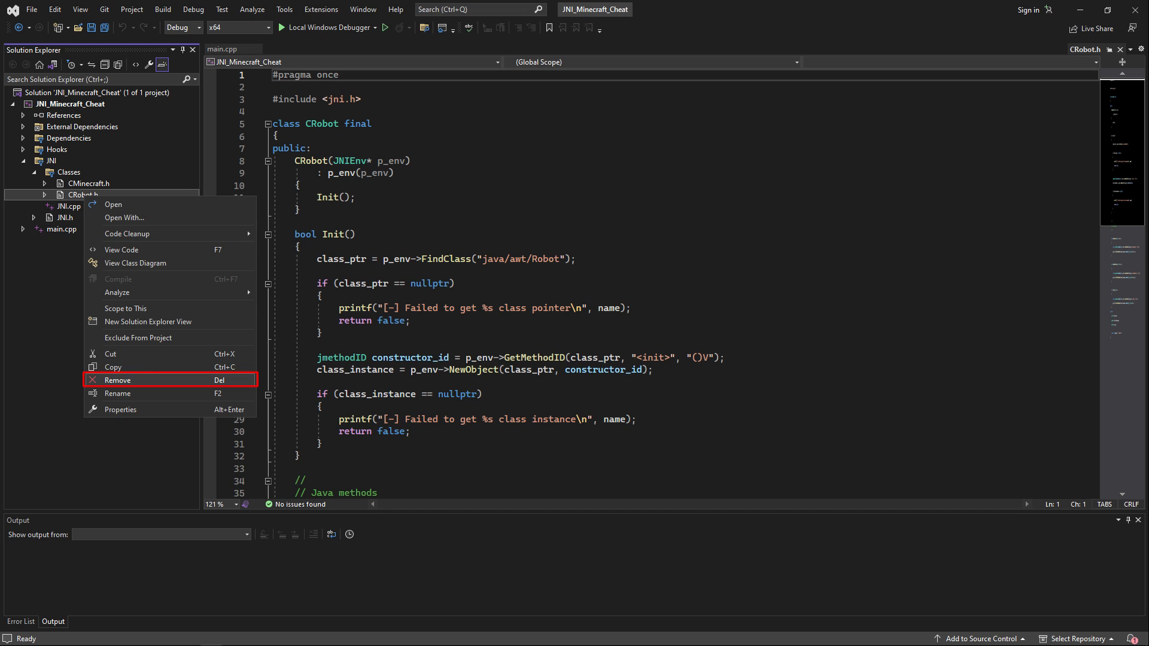
left_click(116, 380)
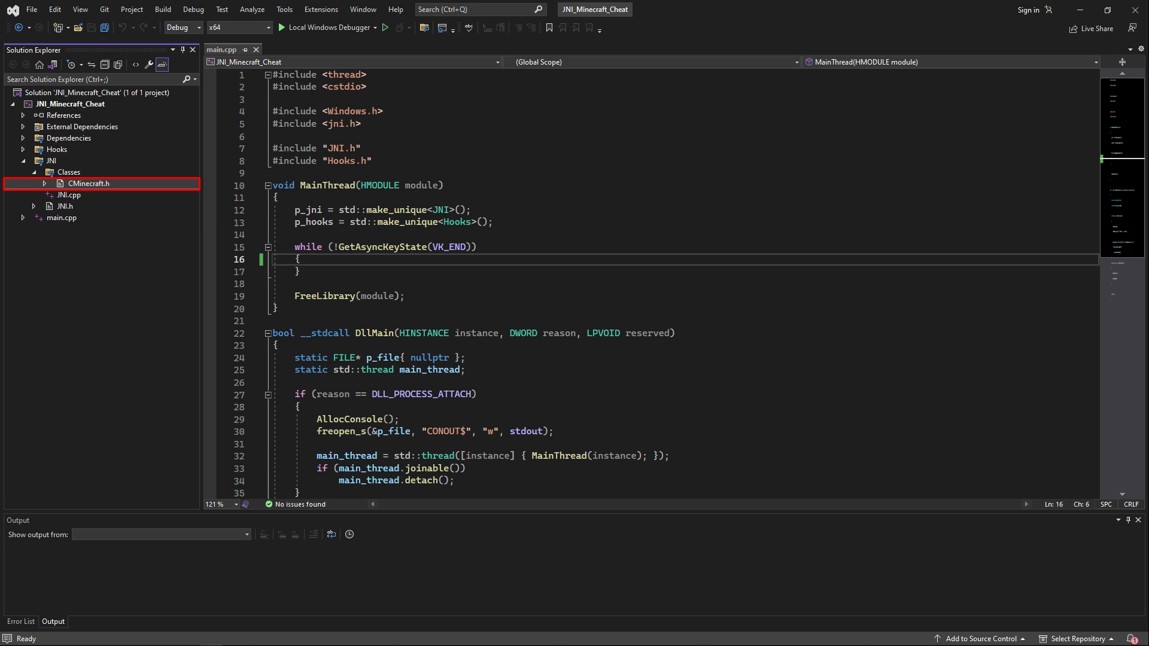
right_click(87, 183)
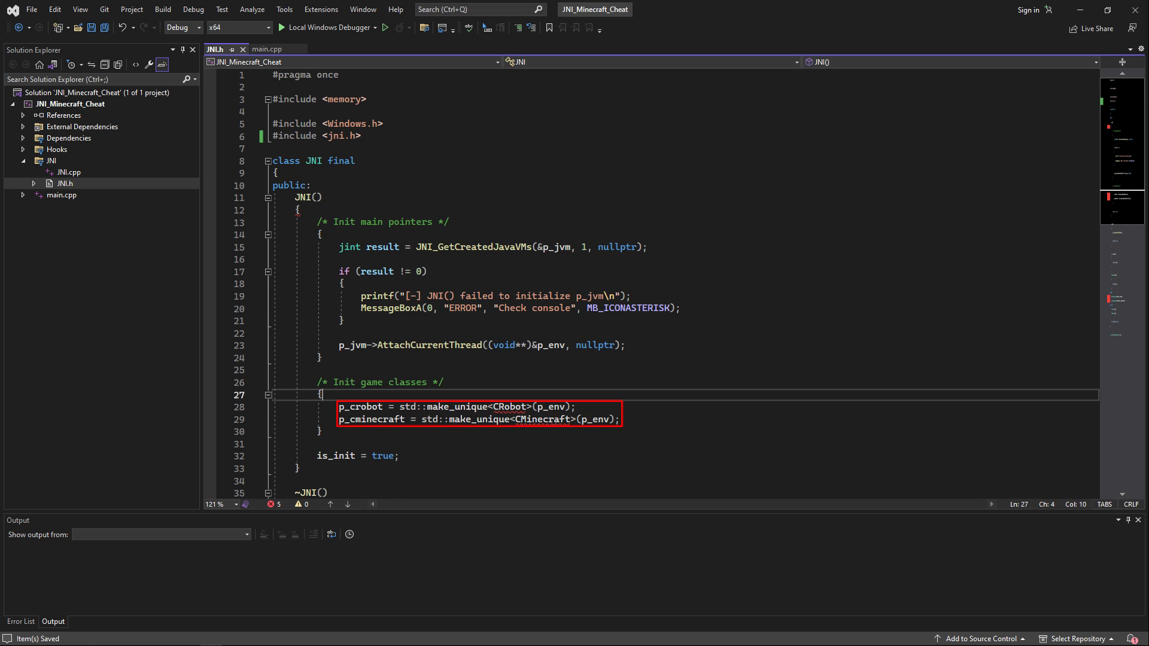
scroll("down", 3)
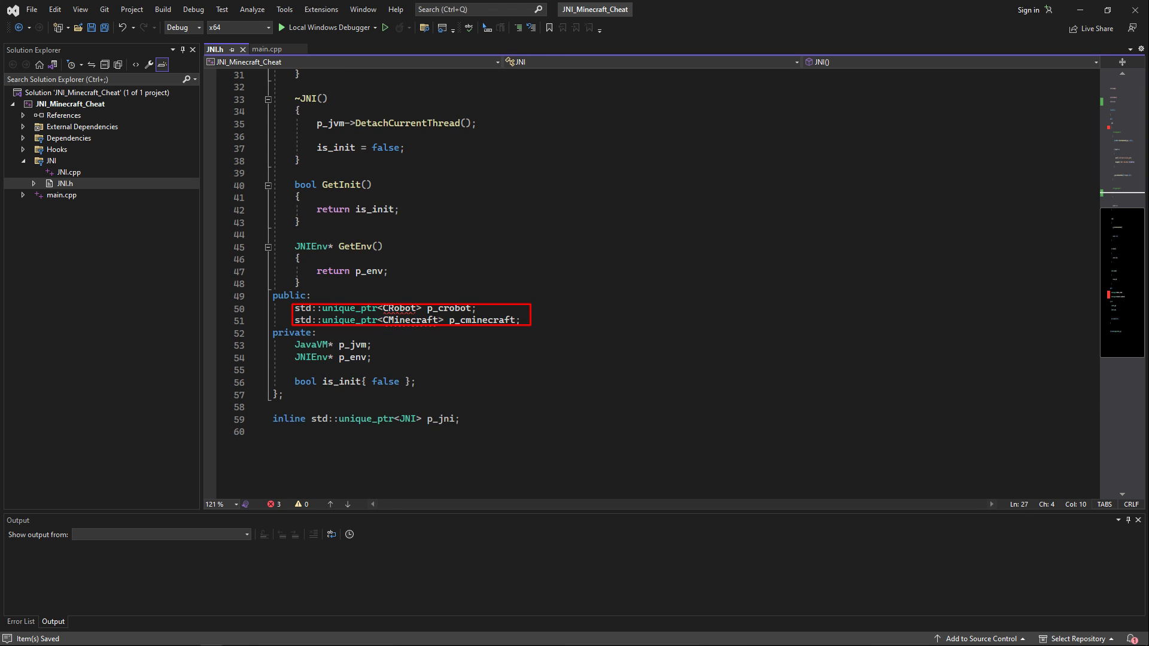
key("Delete")
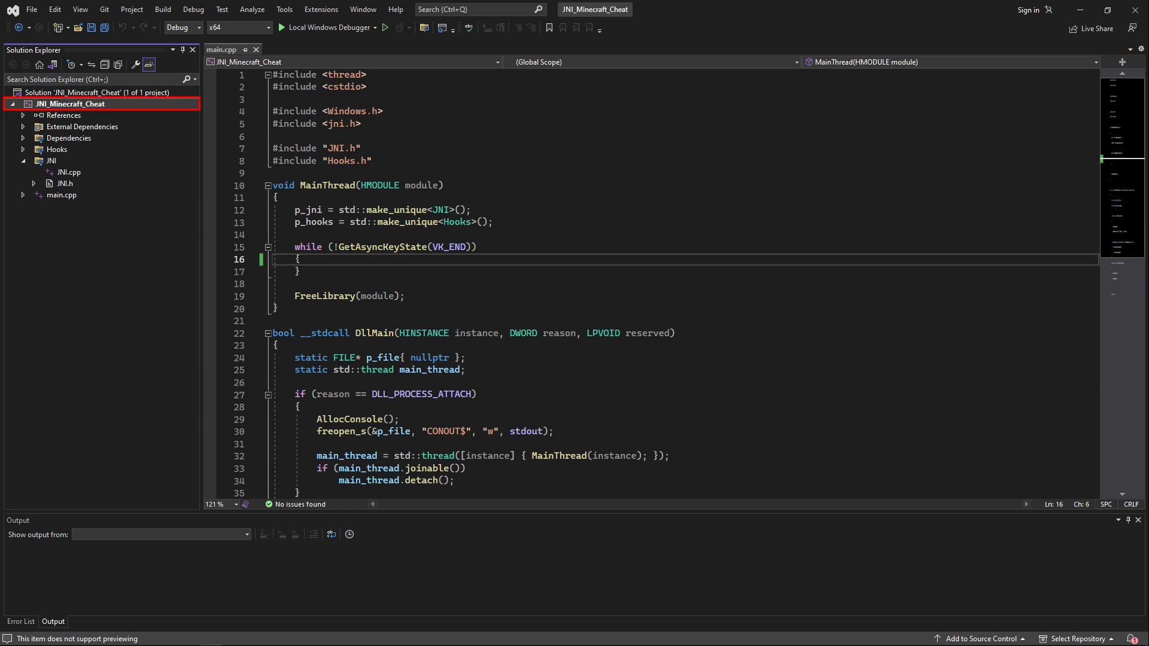
Open the project folder on disk and reach the JSON library's single_include header for Dependencies/Include.
right_click(69, 103)
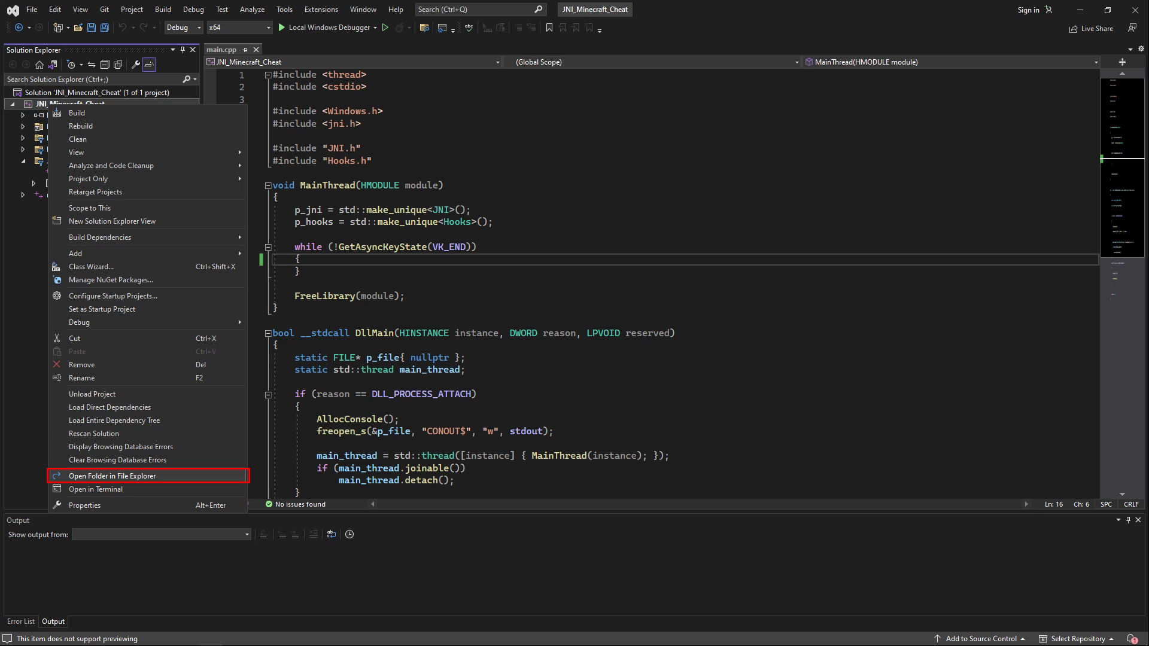
left_click(113, 475)
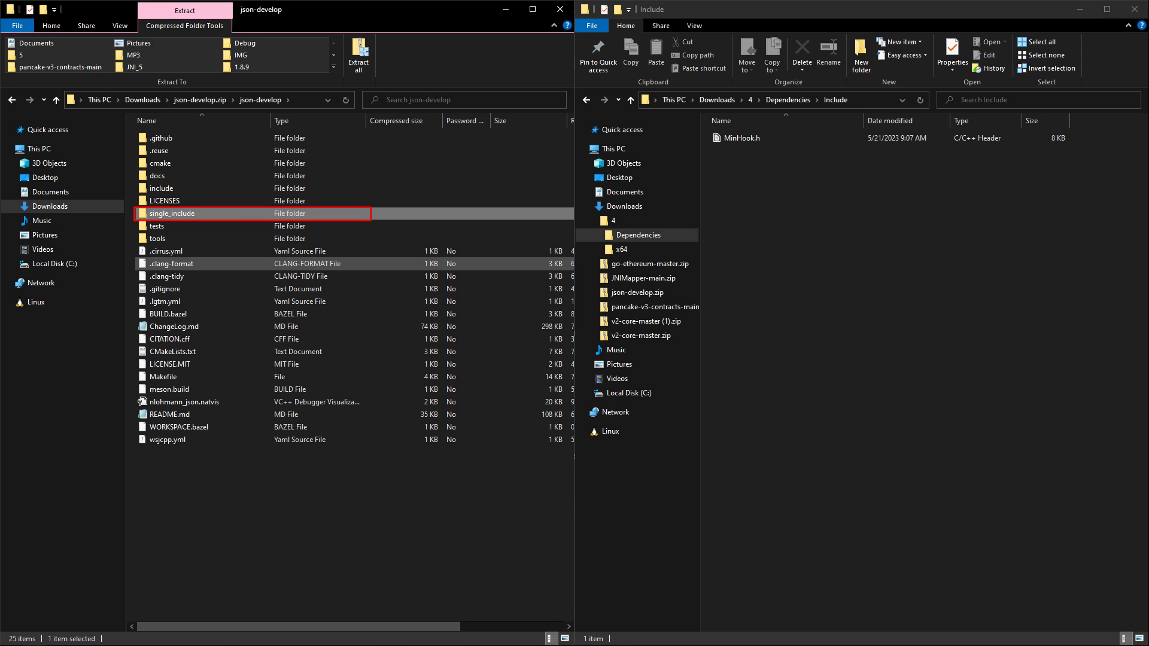
double_click(171, 213)
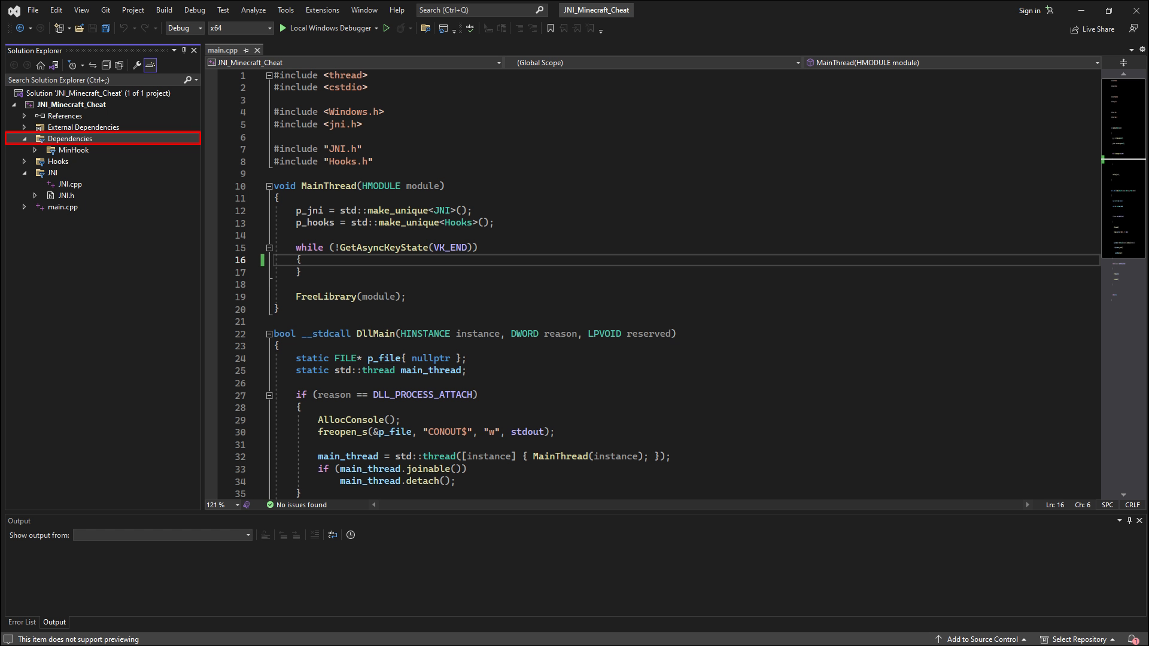
Create a JNIMapper filter under Dependencies and add its existing header files to it.
right_click(69, 139)
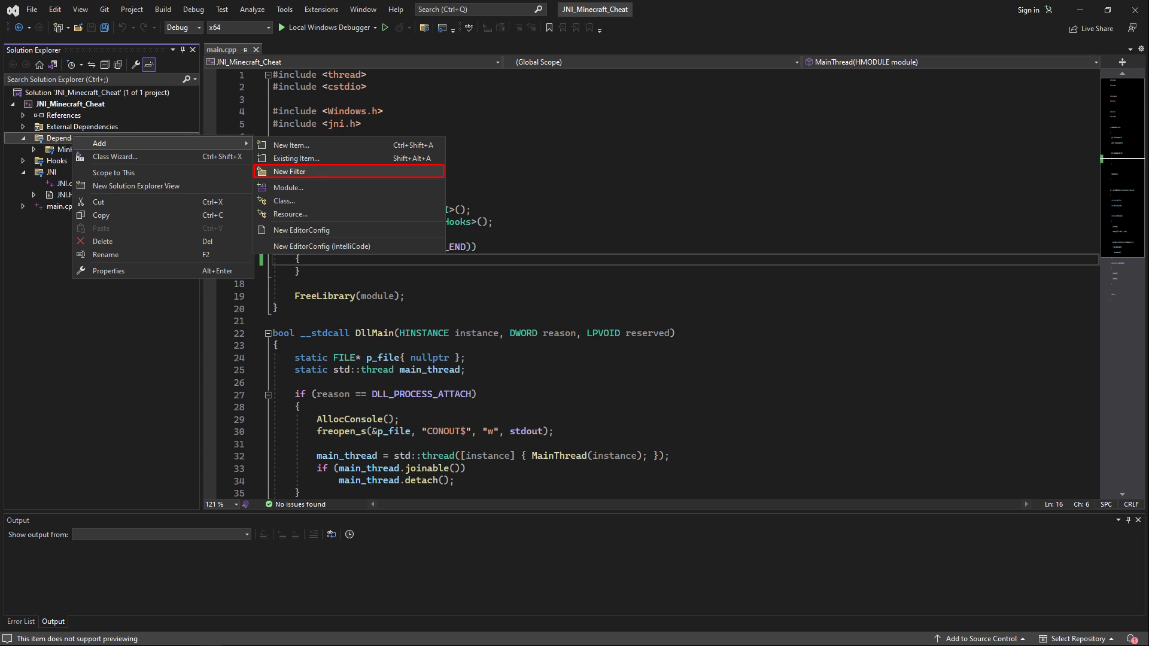
left_click(290, 172)
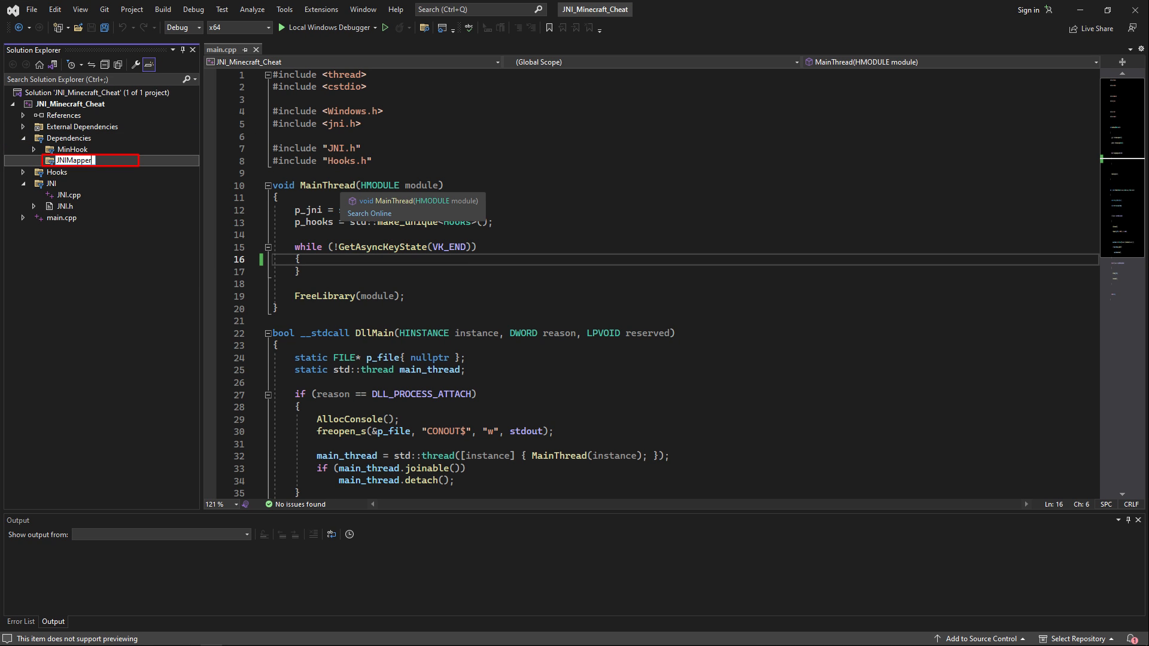
right_click(71, 159)
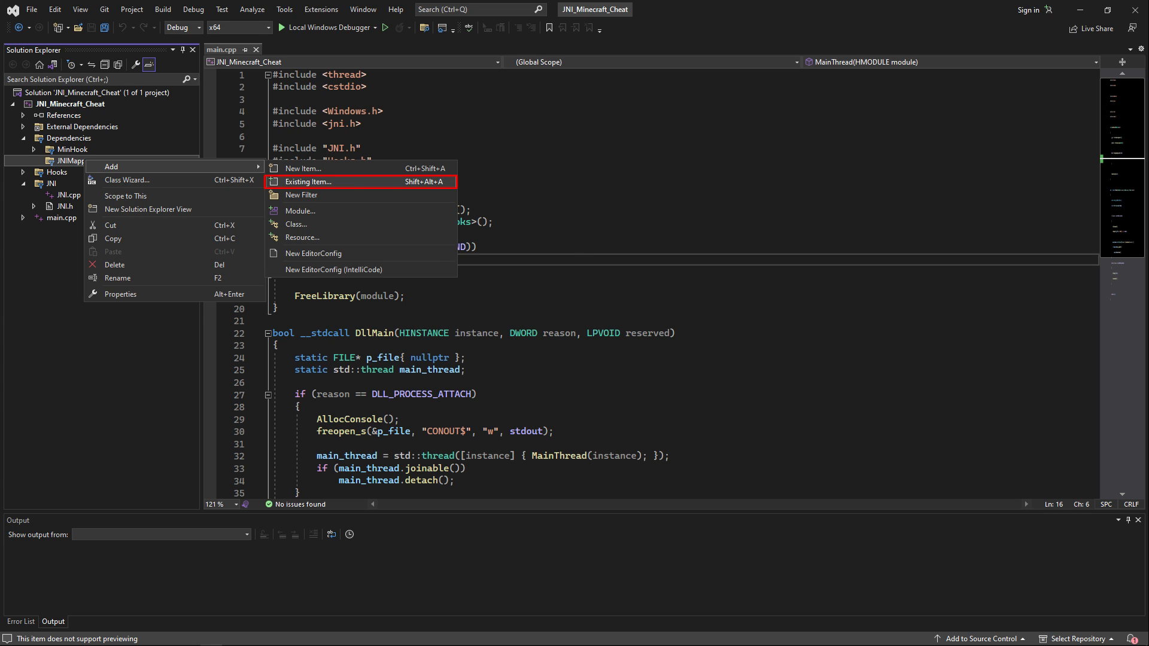
left_click(309, 182)
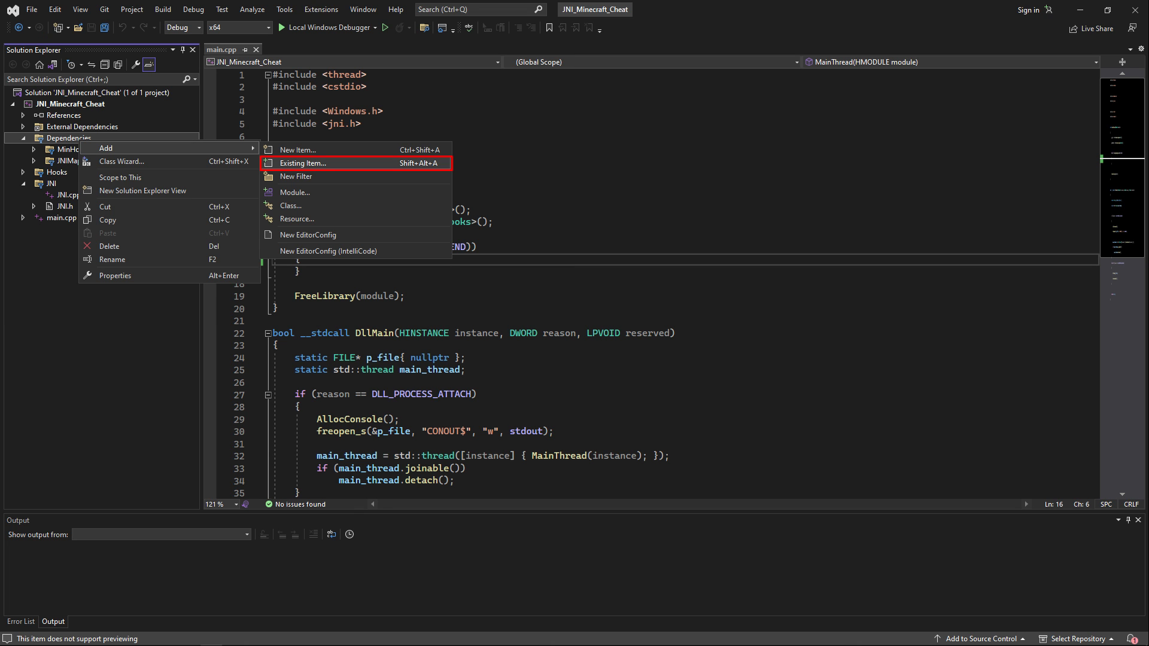
Add json.hpp as an existing item under Dependencies.
left_click(303, 163)
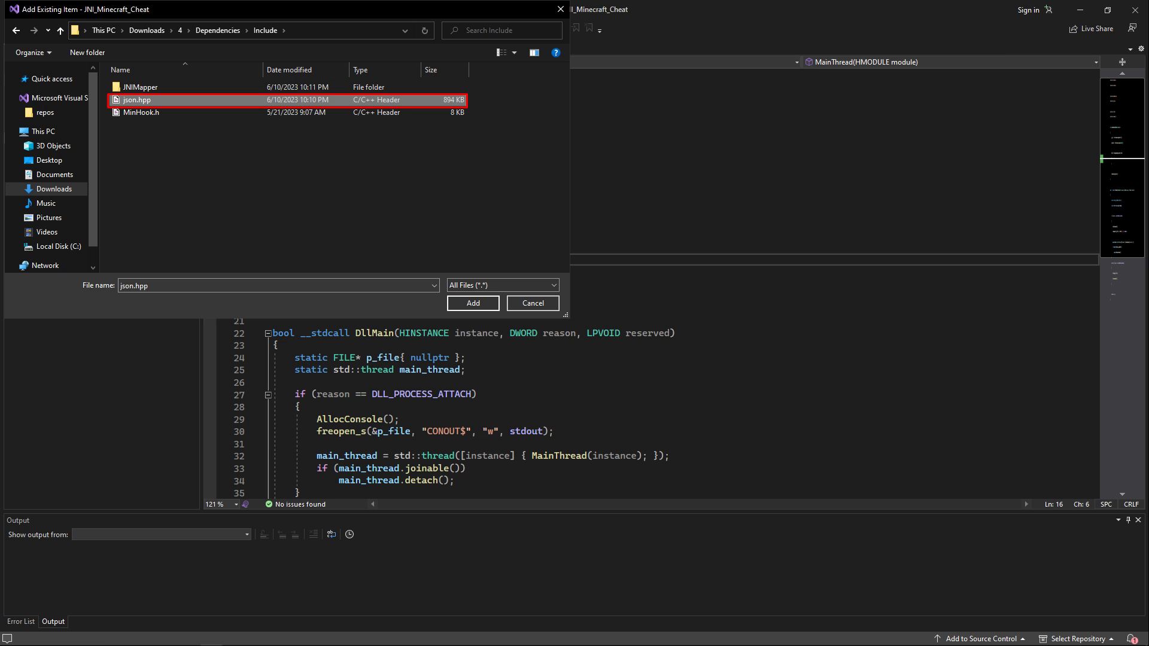
left_click(473, 303)
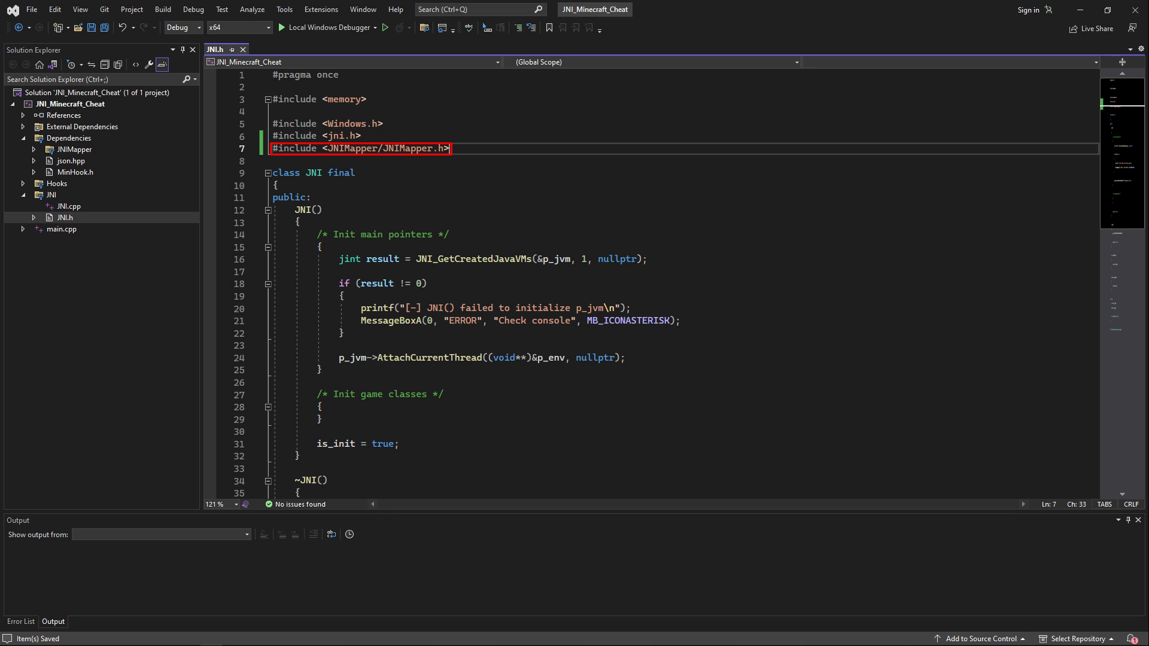
Create a new project-level filter alongside the JNIMapper group listing JNIMapper.h, JNITypes.h and rsc.h.
scroll("down", 3)
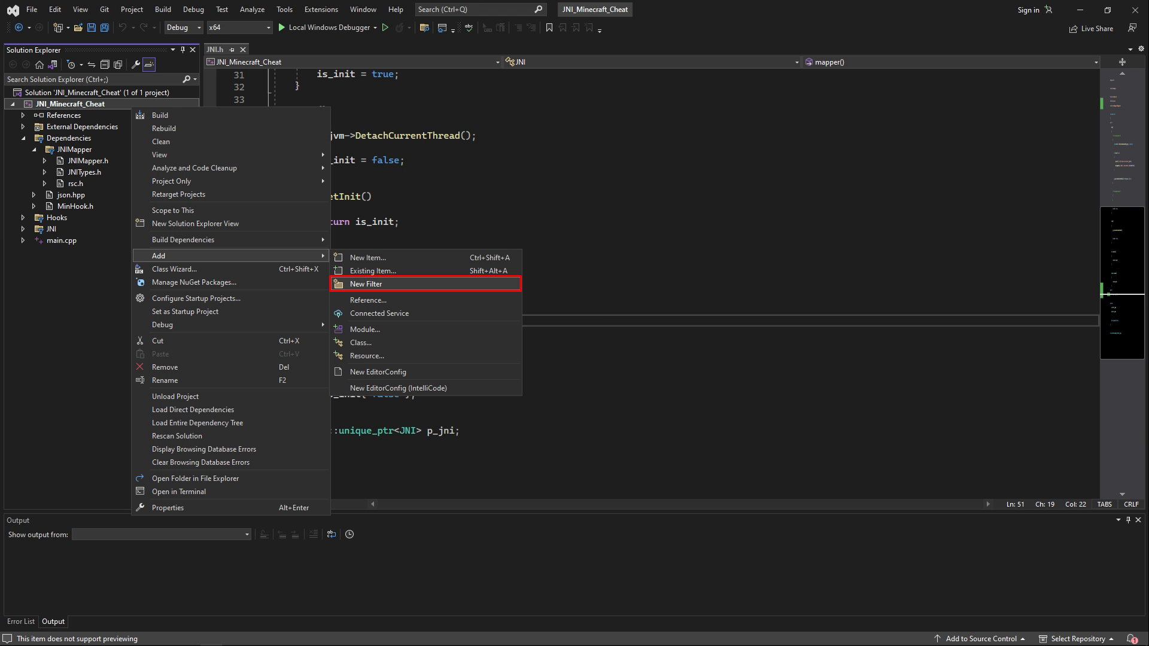
left_click(366, 285)
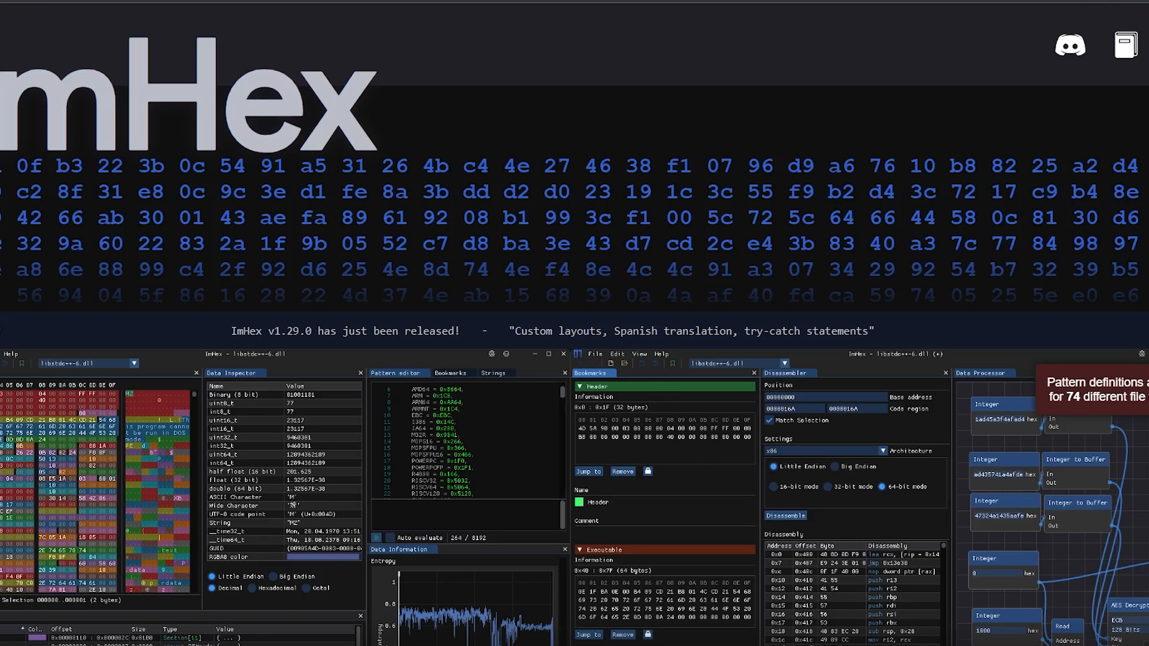
Scroll the ImHex website down to its features description.
scroll("down", 3)
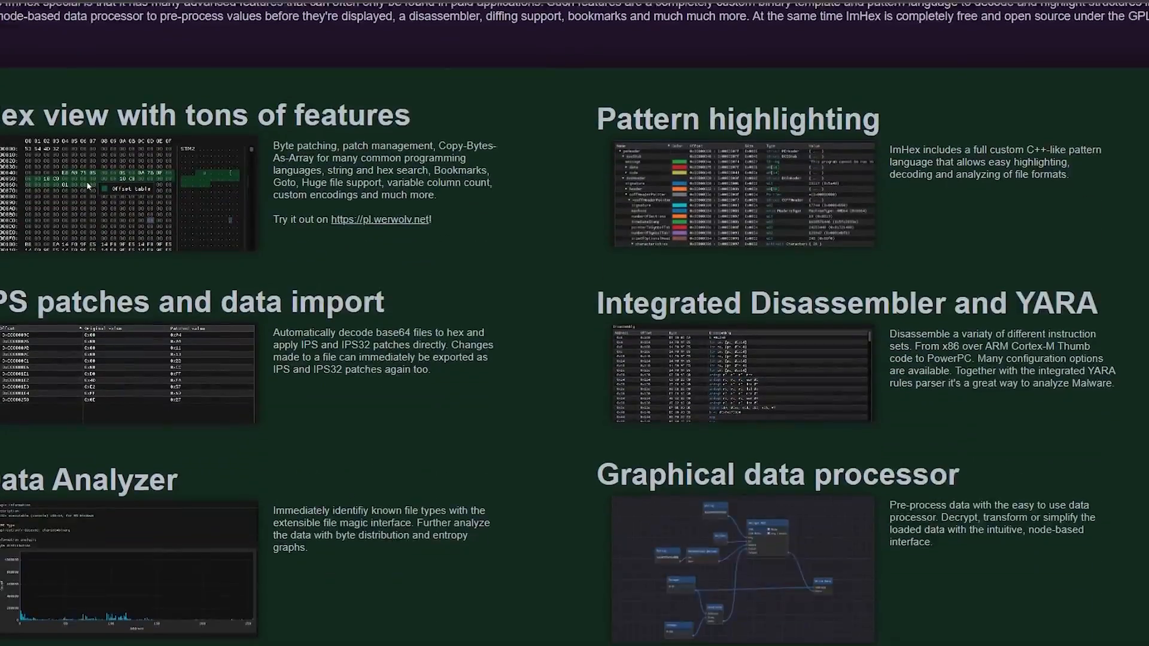
scroll("down", 3)
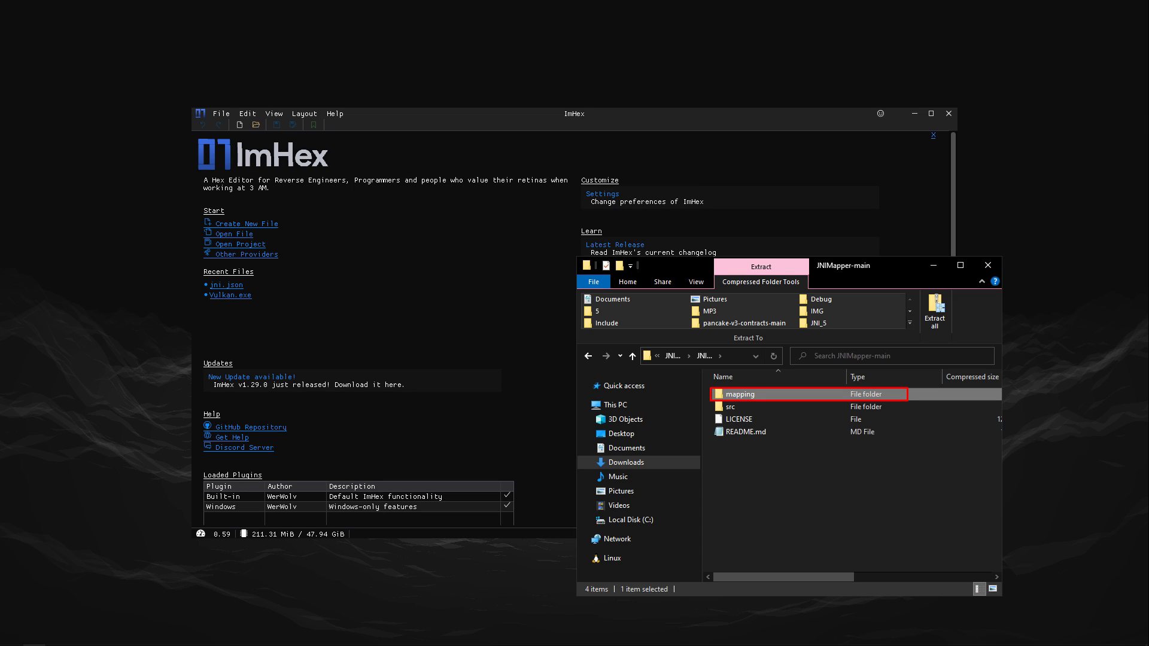
Open mapping/jni.json in ImHex and copy its bytes as a C array.
double_click(740, 394)
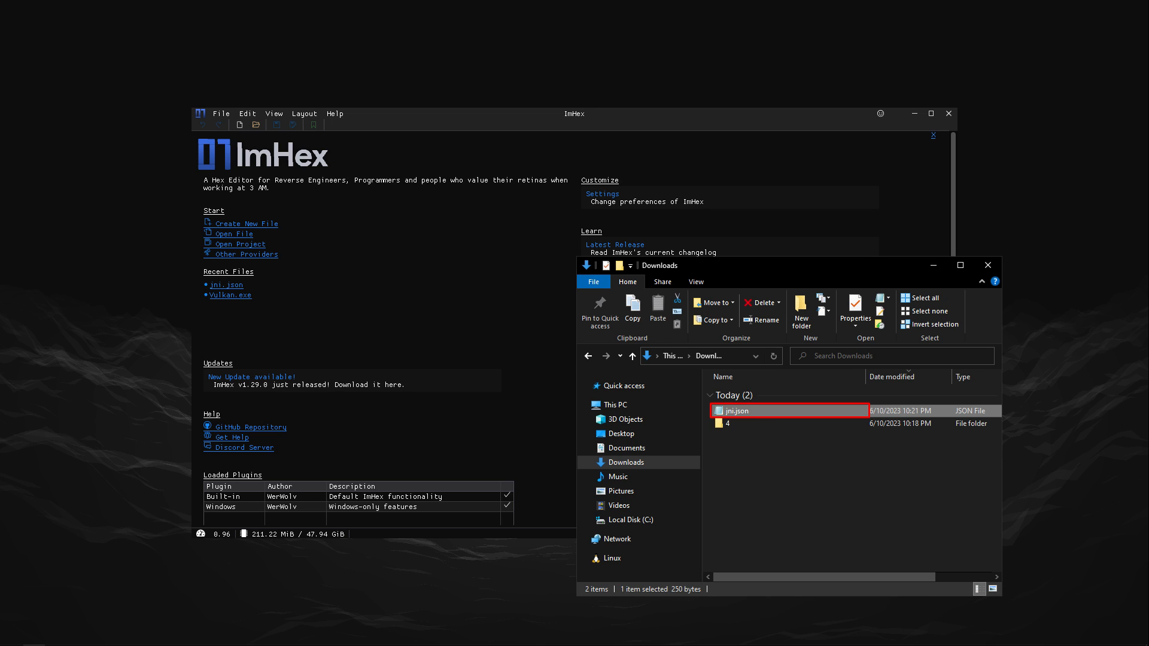
double_click(743, 411)
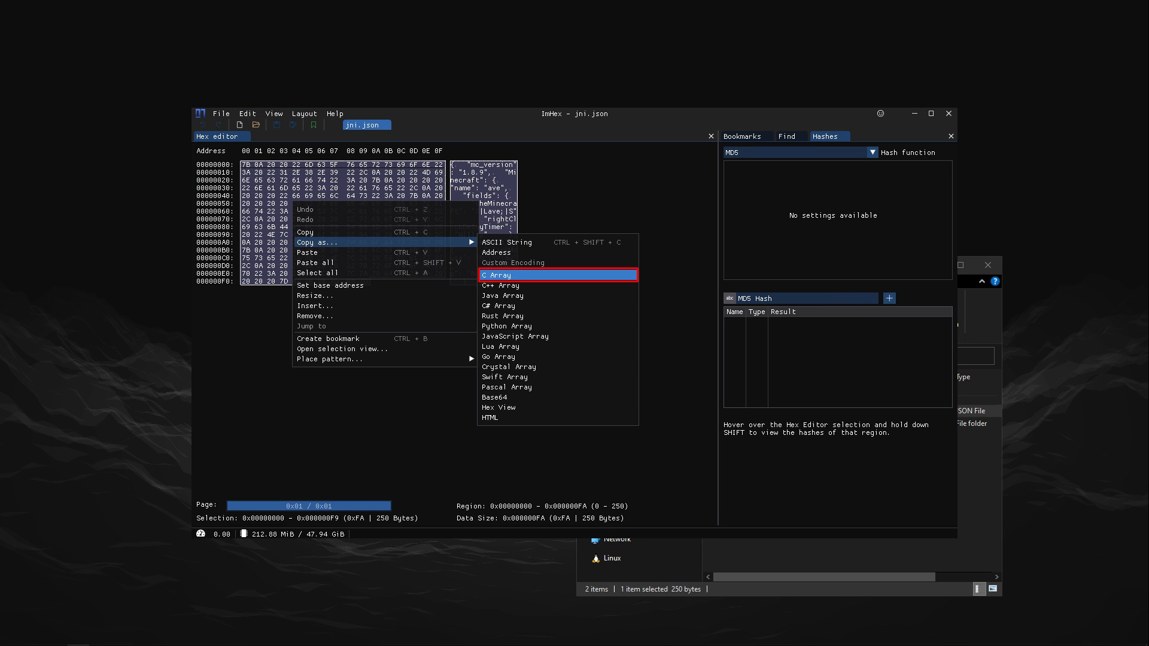
left_click(497, 275)
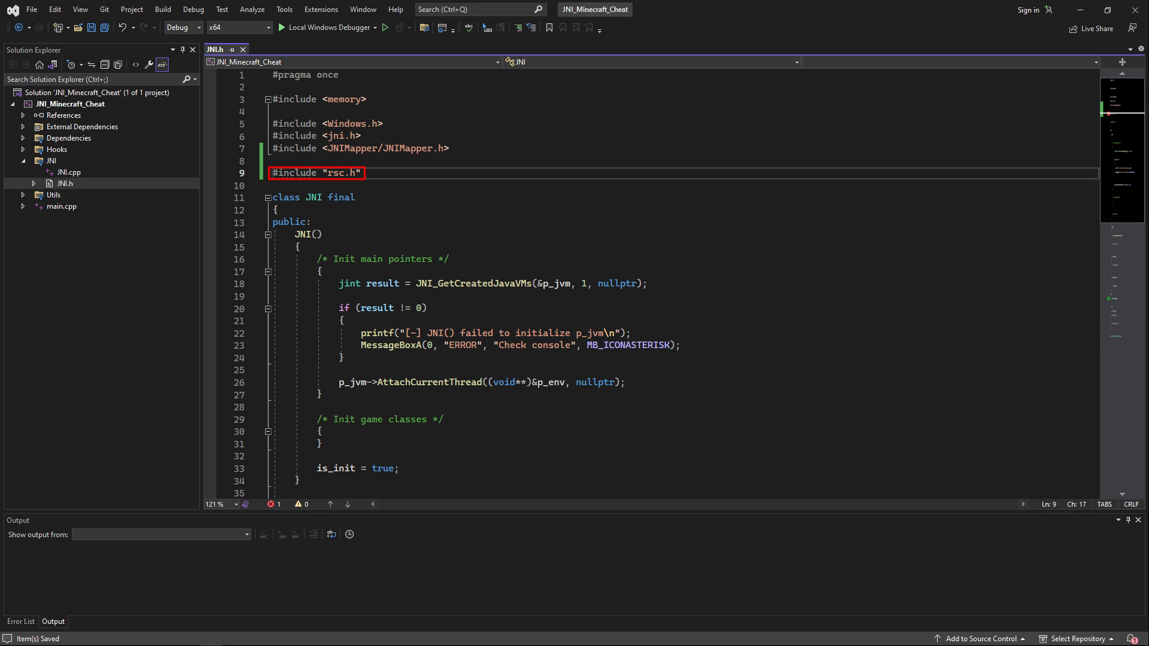
Write MainThread to set the Minecraft instance, zero rightClickDelayTimer and call clickMouse while XBUTTON1 is held.
scroll("down", 3)
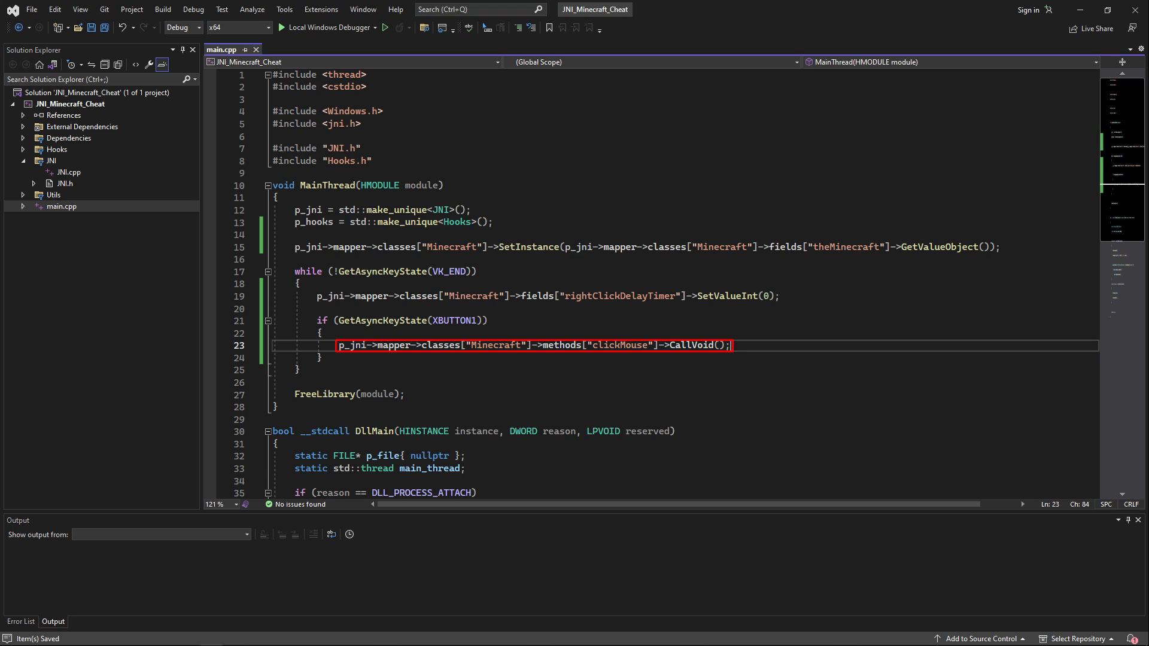
Add std::this_thread::sleep_for(std::chrono::milliseconds(50)) after the clickMouse call and launch the build.
type("std::this_thread::sleep_for(std::chrono::milliseconds(50));")
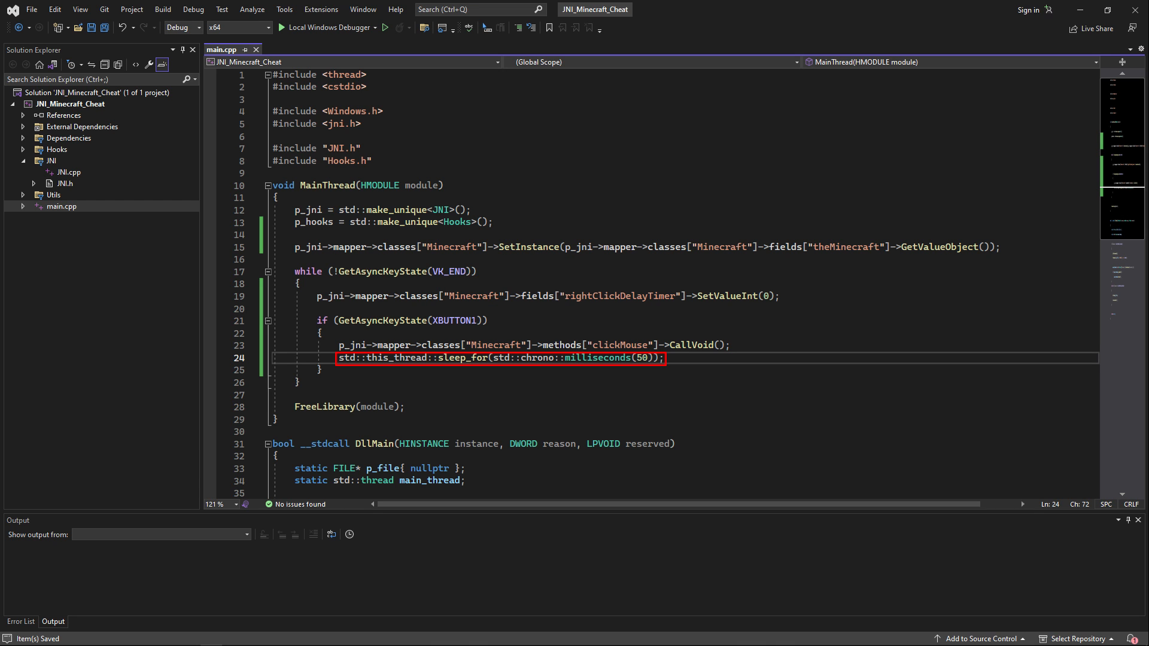
left_click(326, 27)
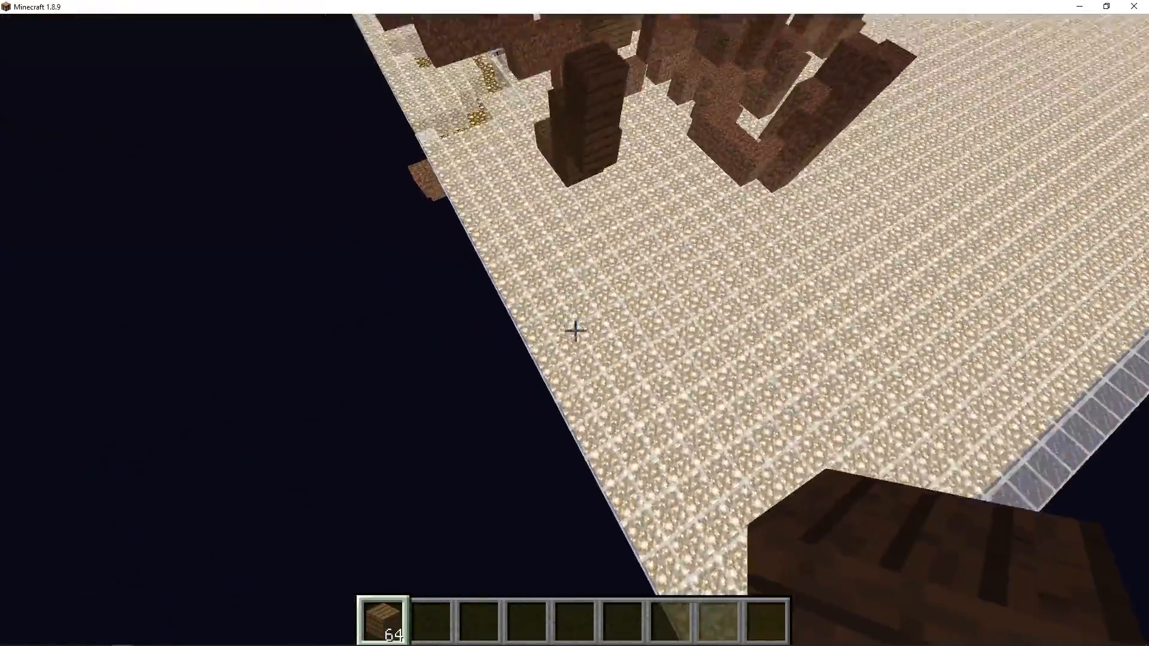
mouse_move(575, 331)
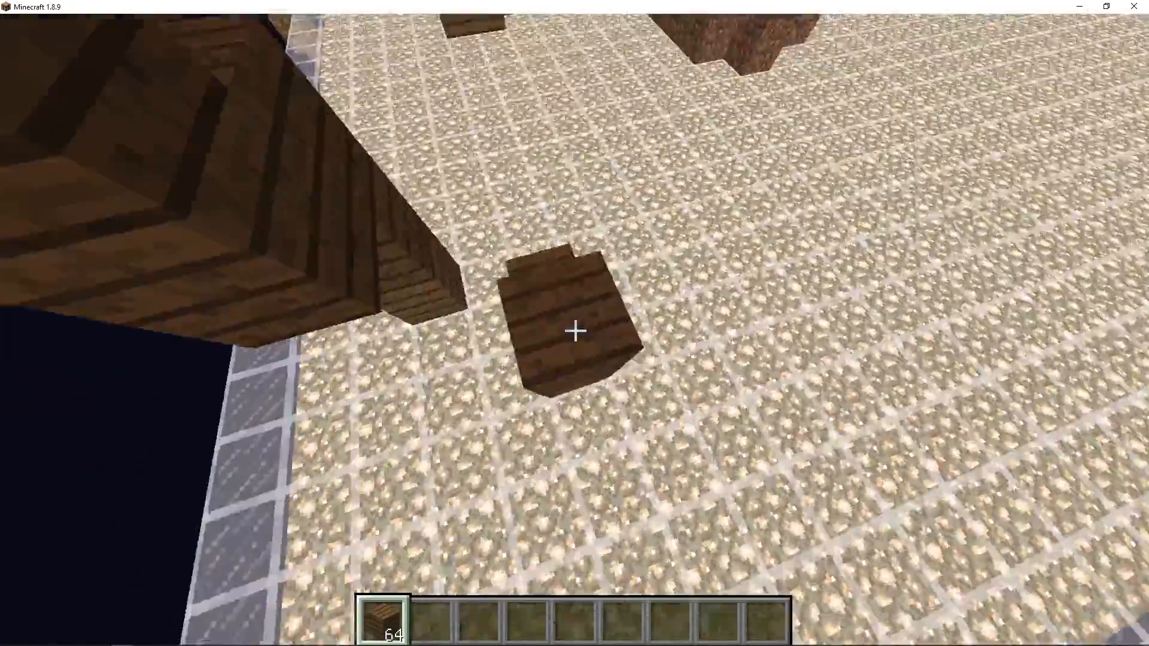
mouse_move(575, 330)
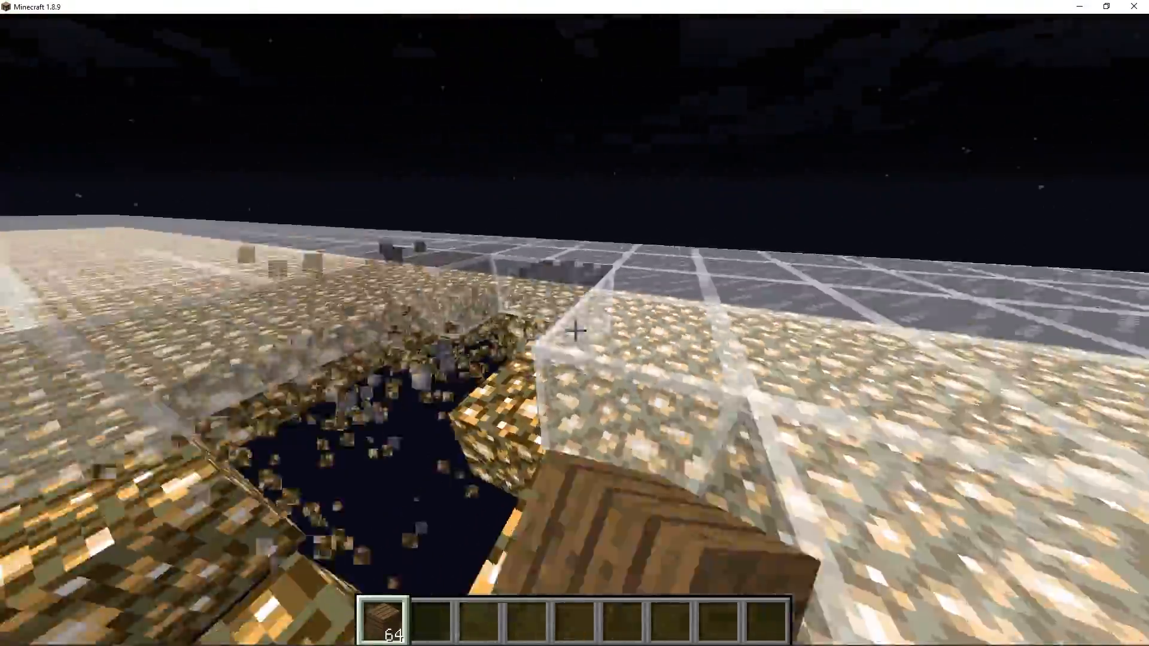
mouse_move(575, 330)
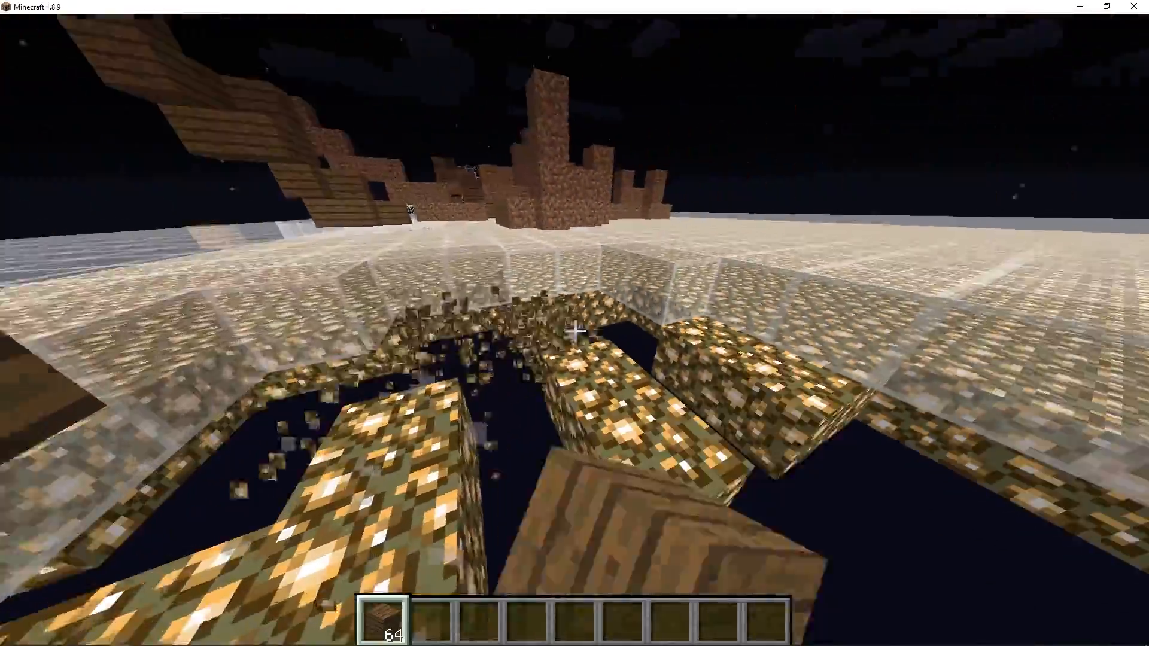
mouse_move(575, 330)
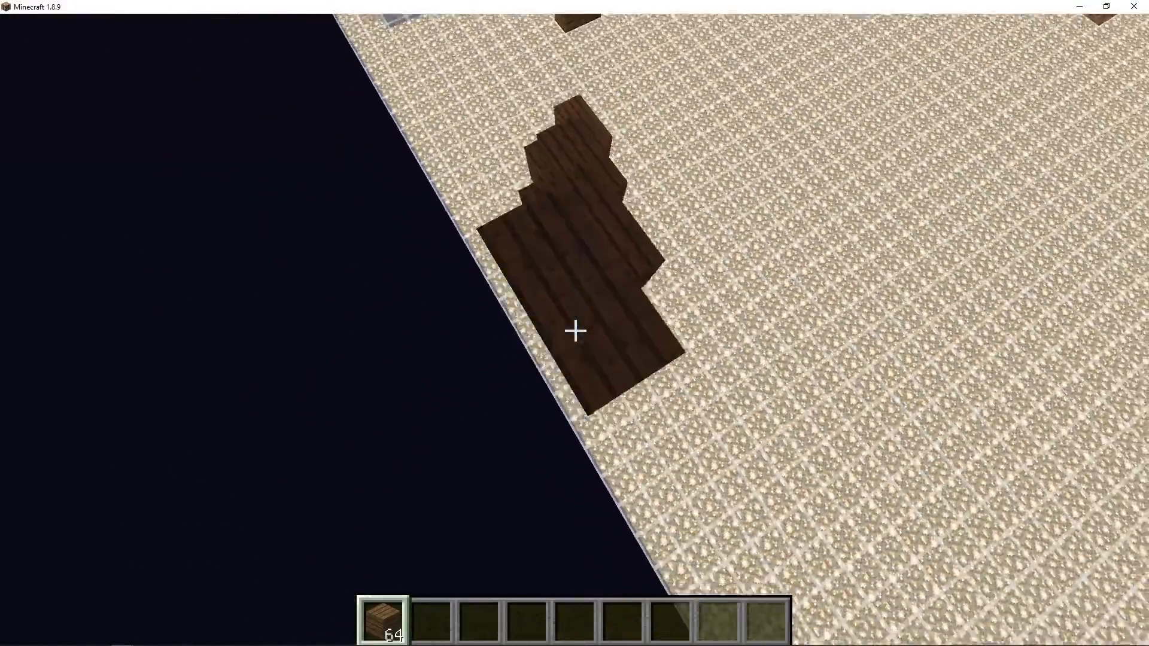
mouse_move(575, 331)
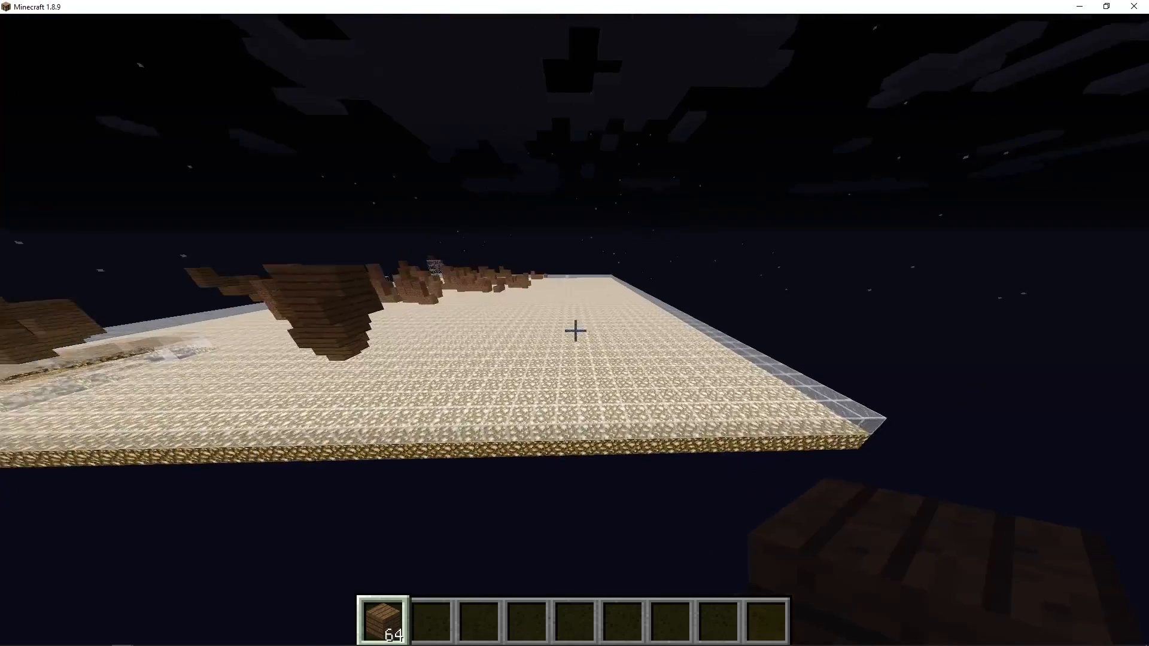